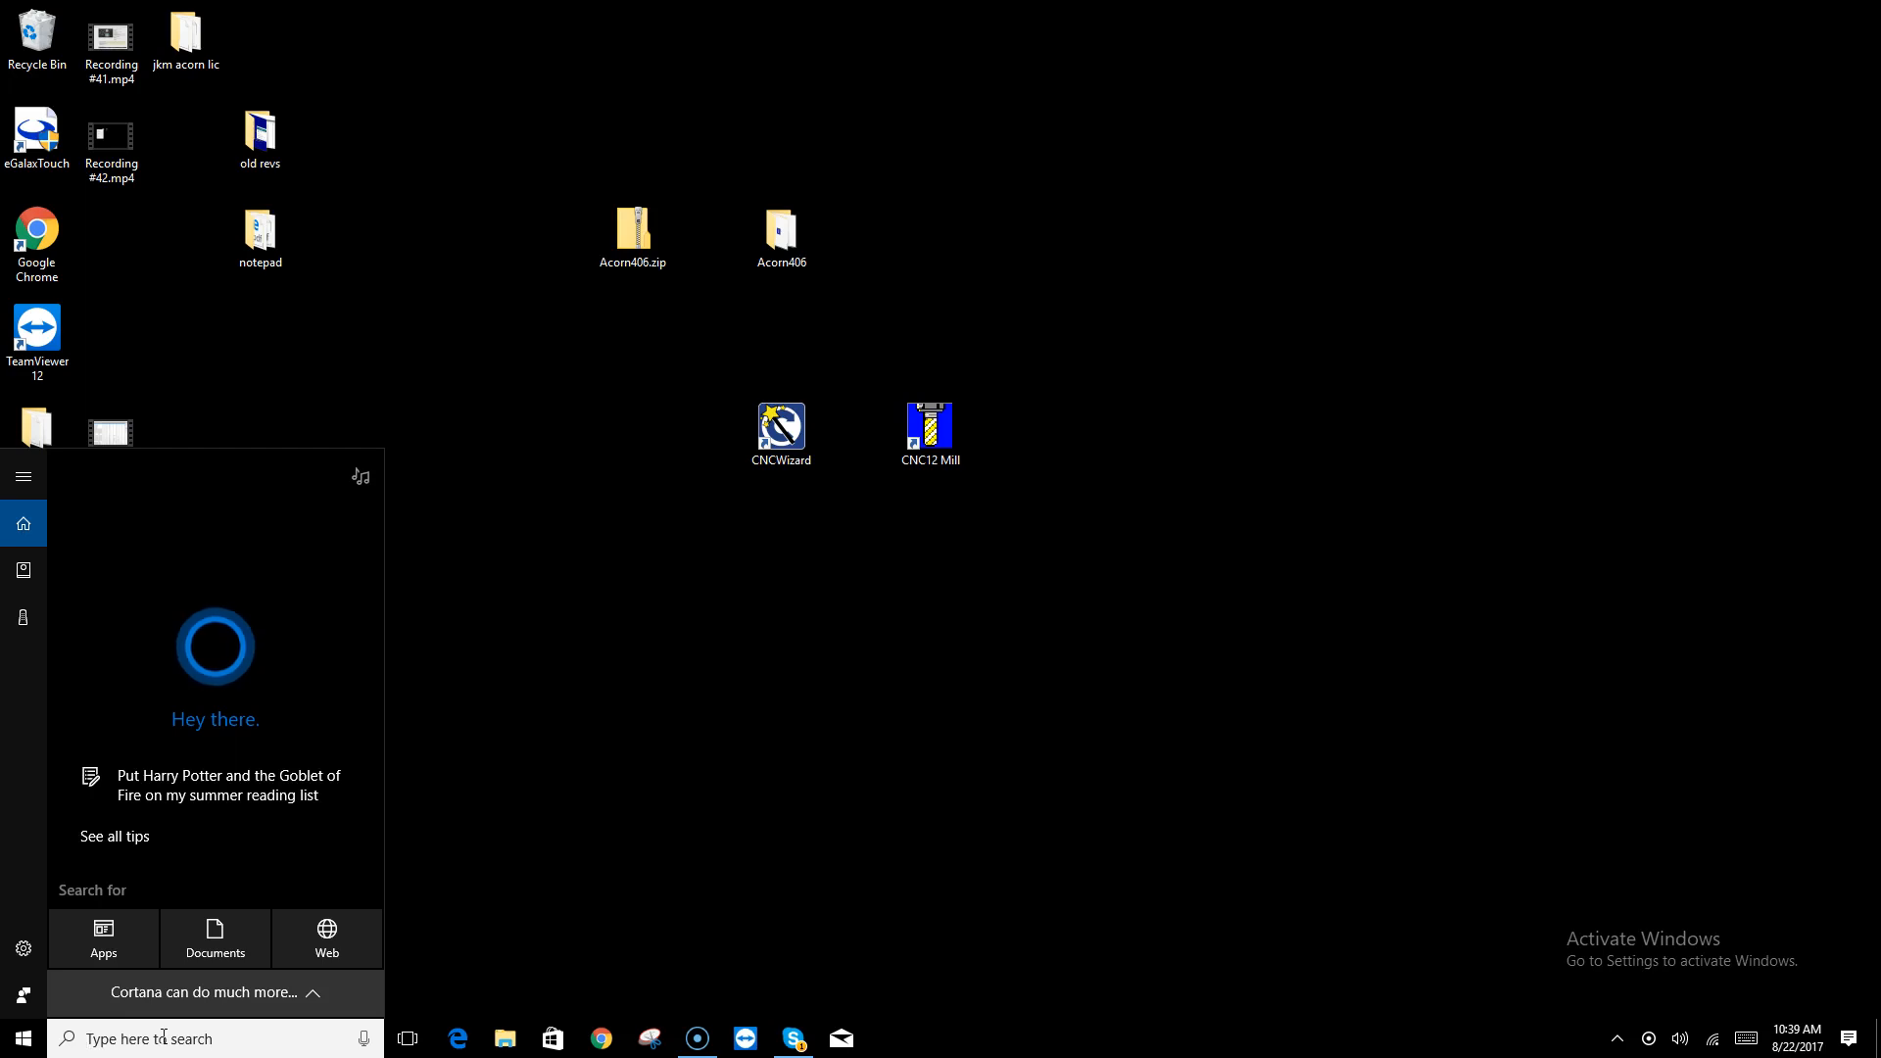
Search Start for 'command prompt' and launch the Command Prompt app
{"action": "type", "text": "control Panel"}
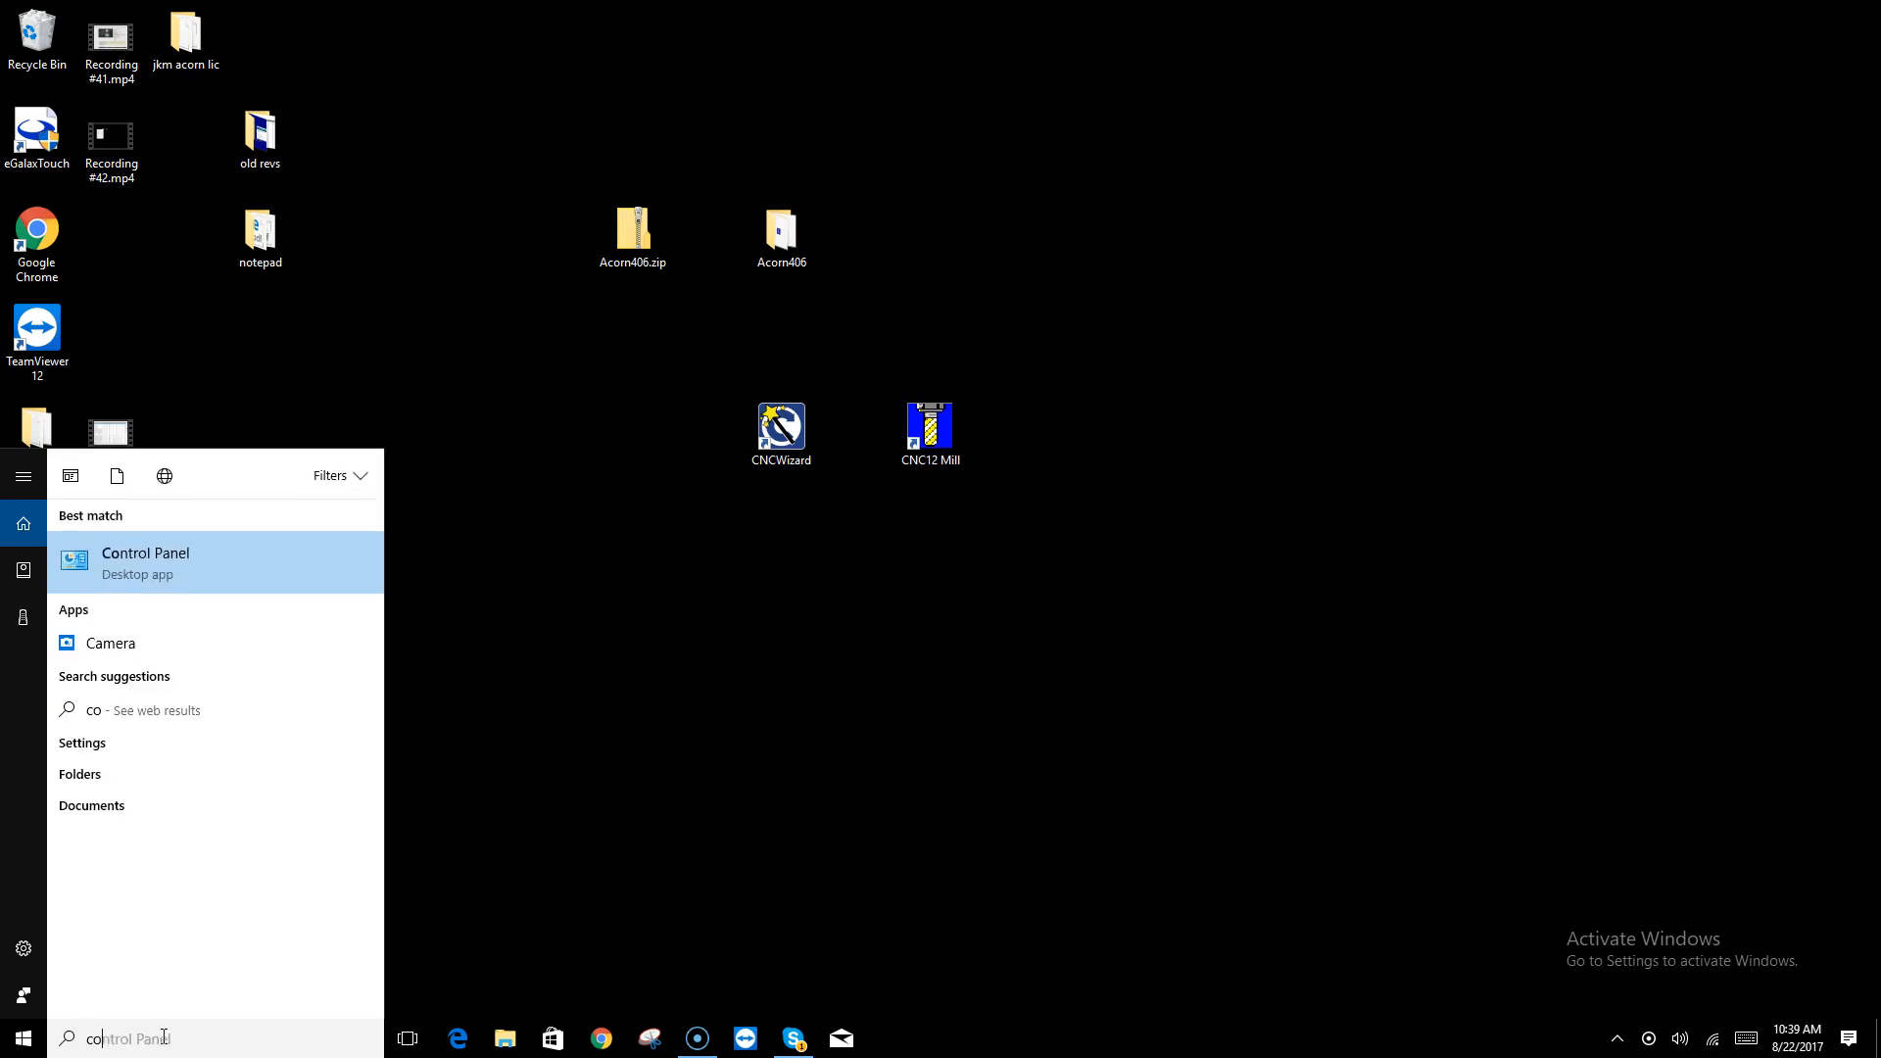
{"action": "type", "text": "command Prompt"}
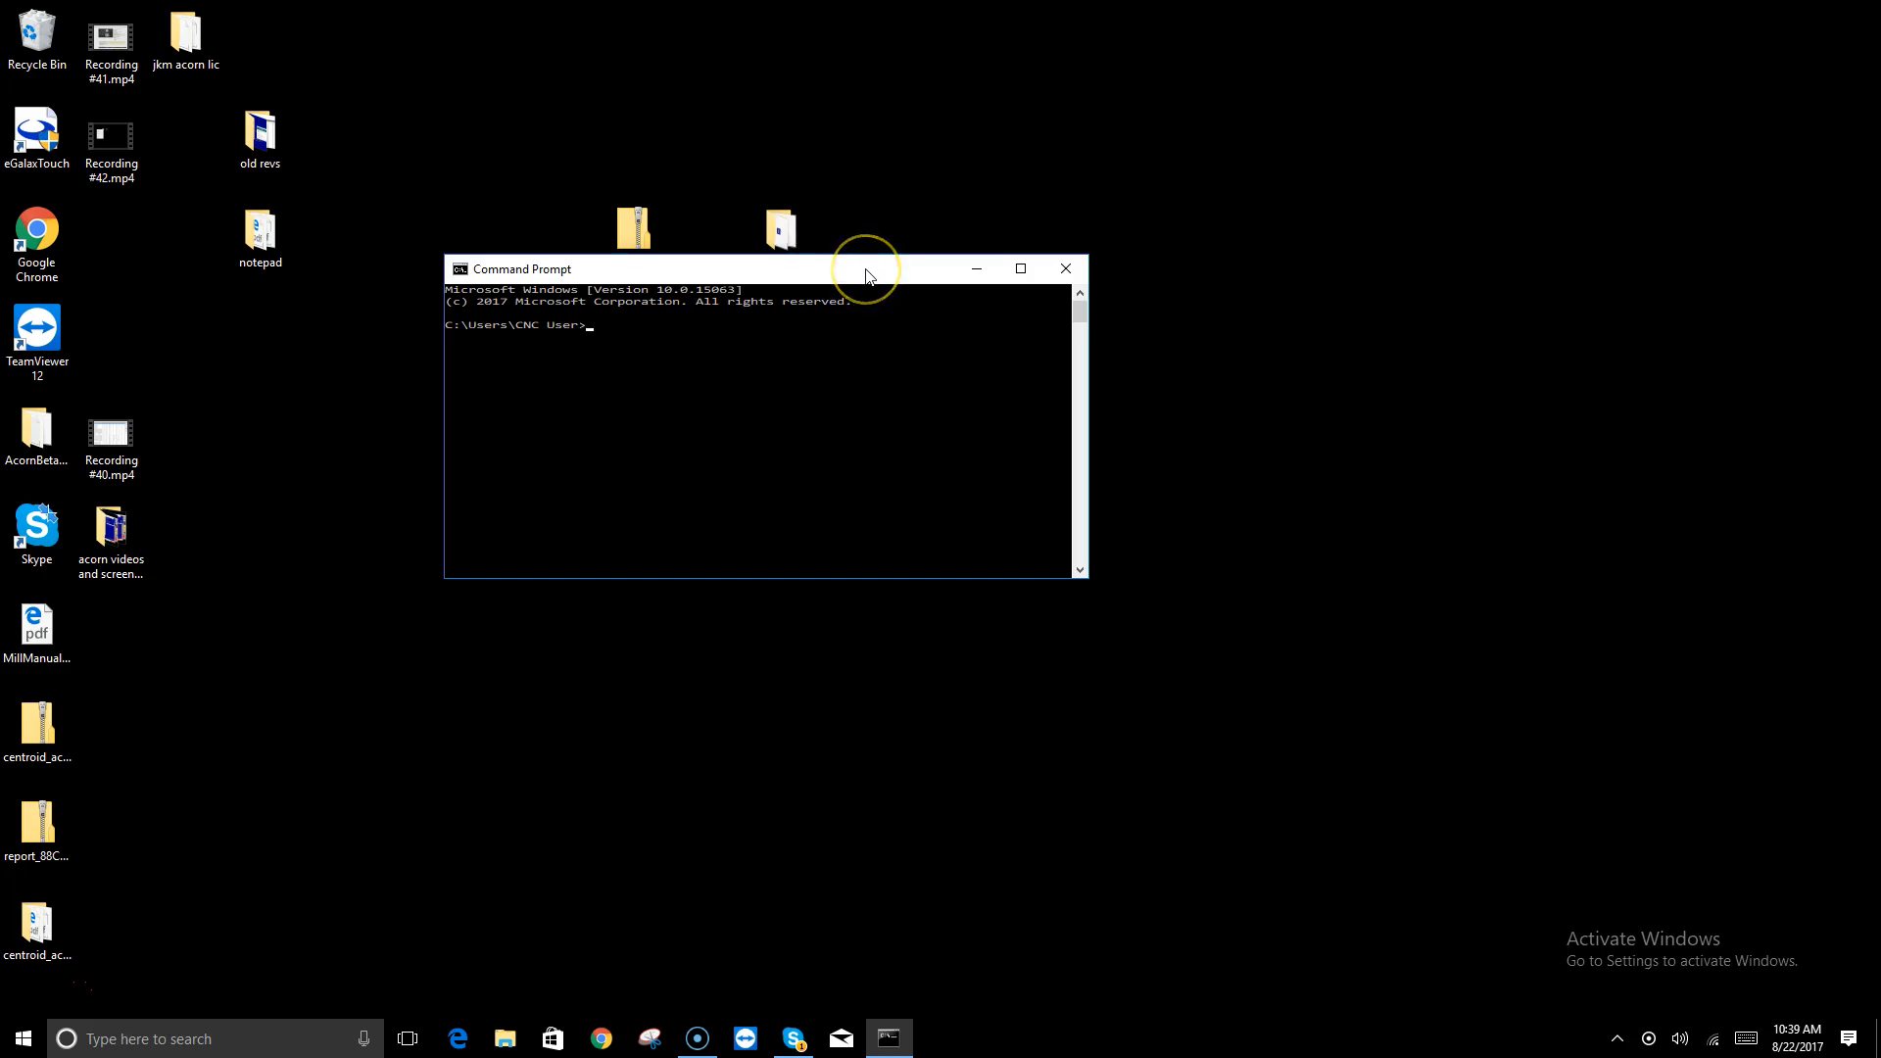
Ping the PC's Ethernet address 10.168.41.1
{"action": "type", "text": "ping"}
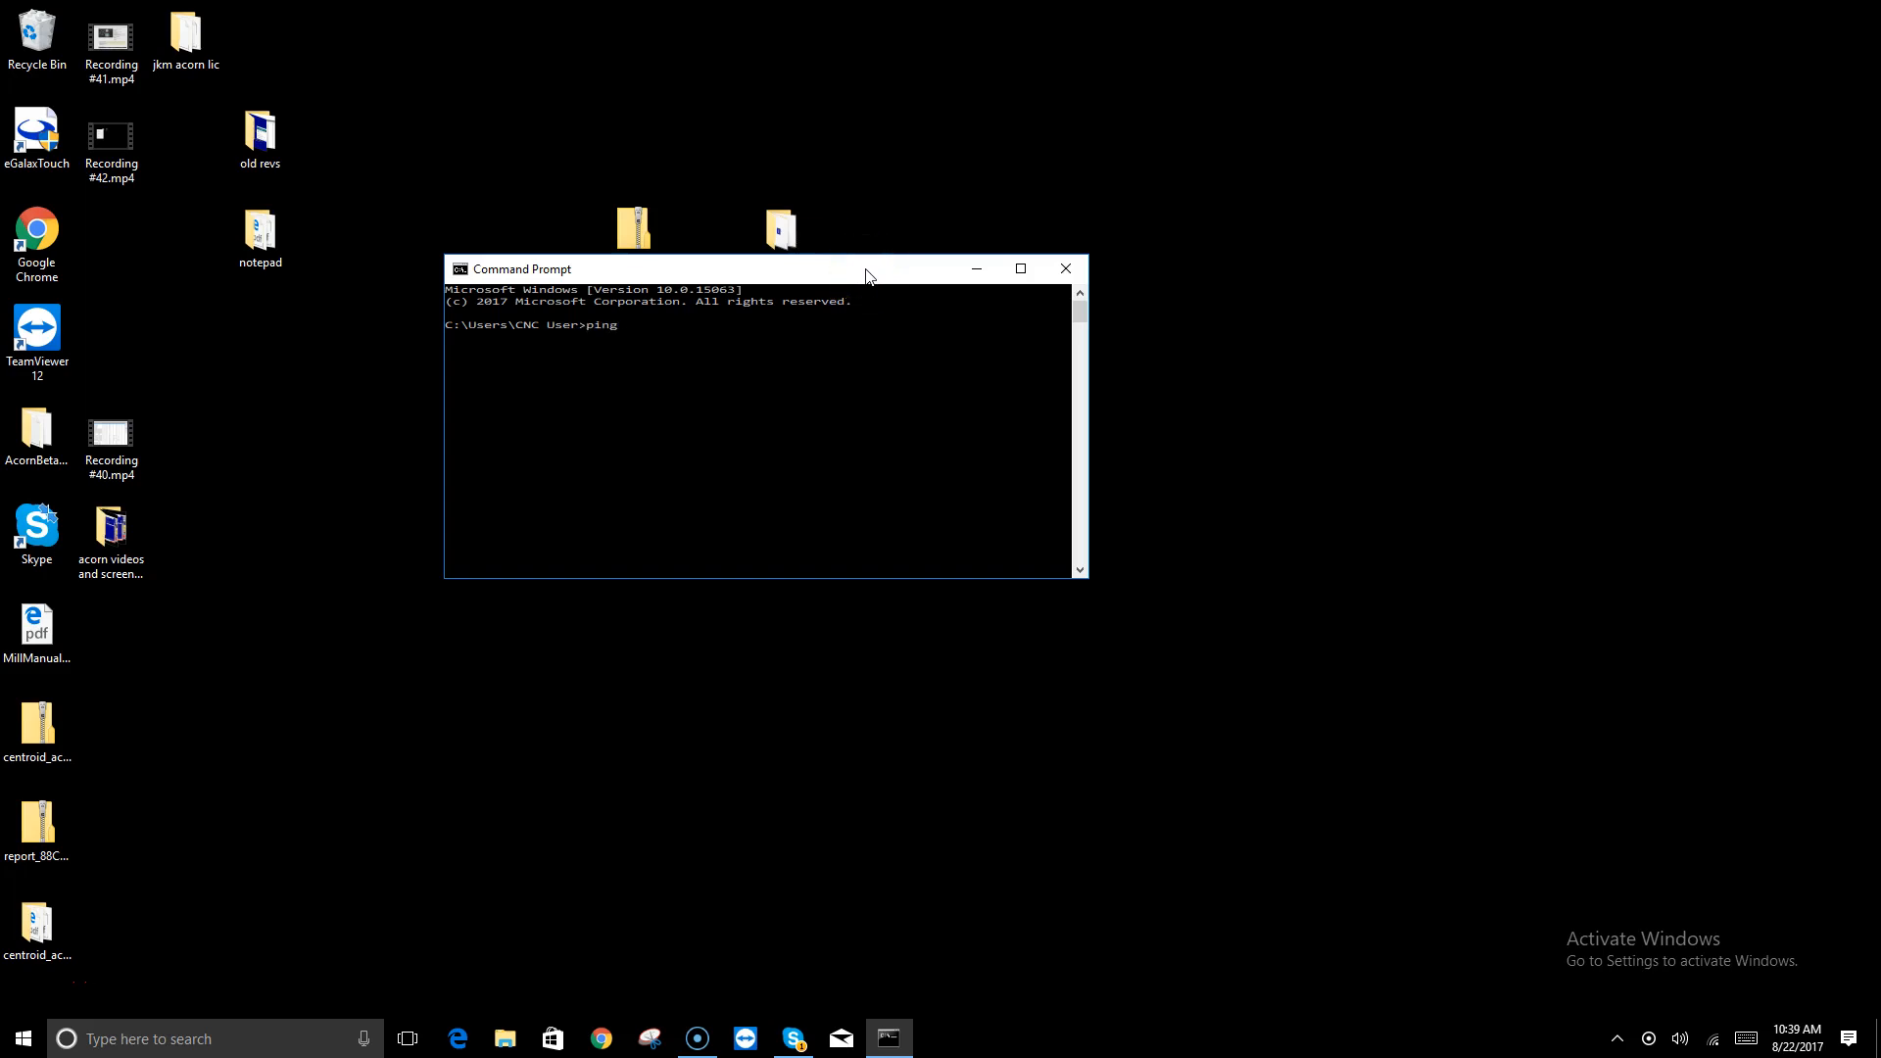
{"action": "type", "text": "10"}
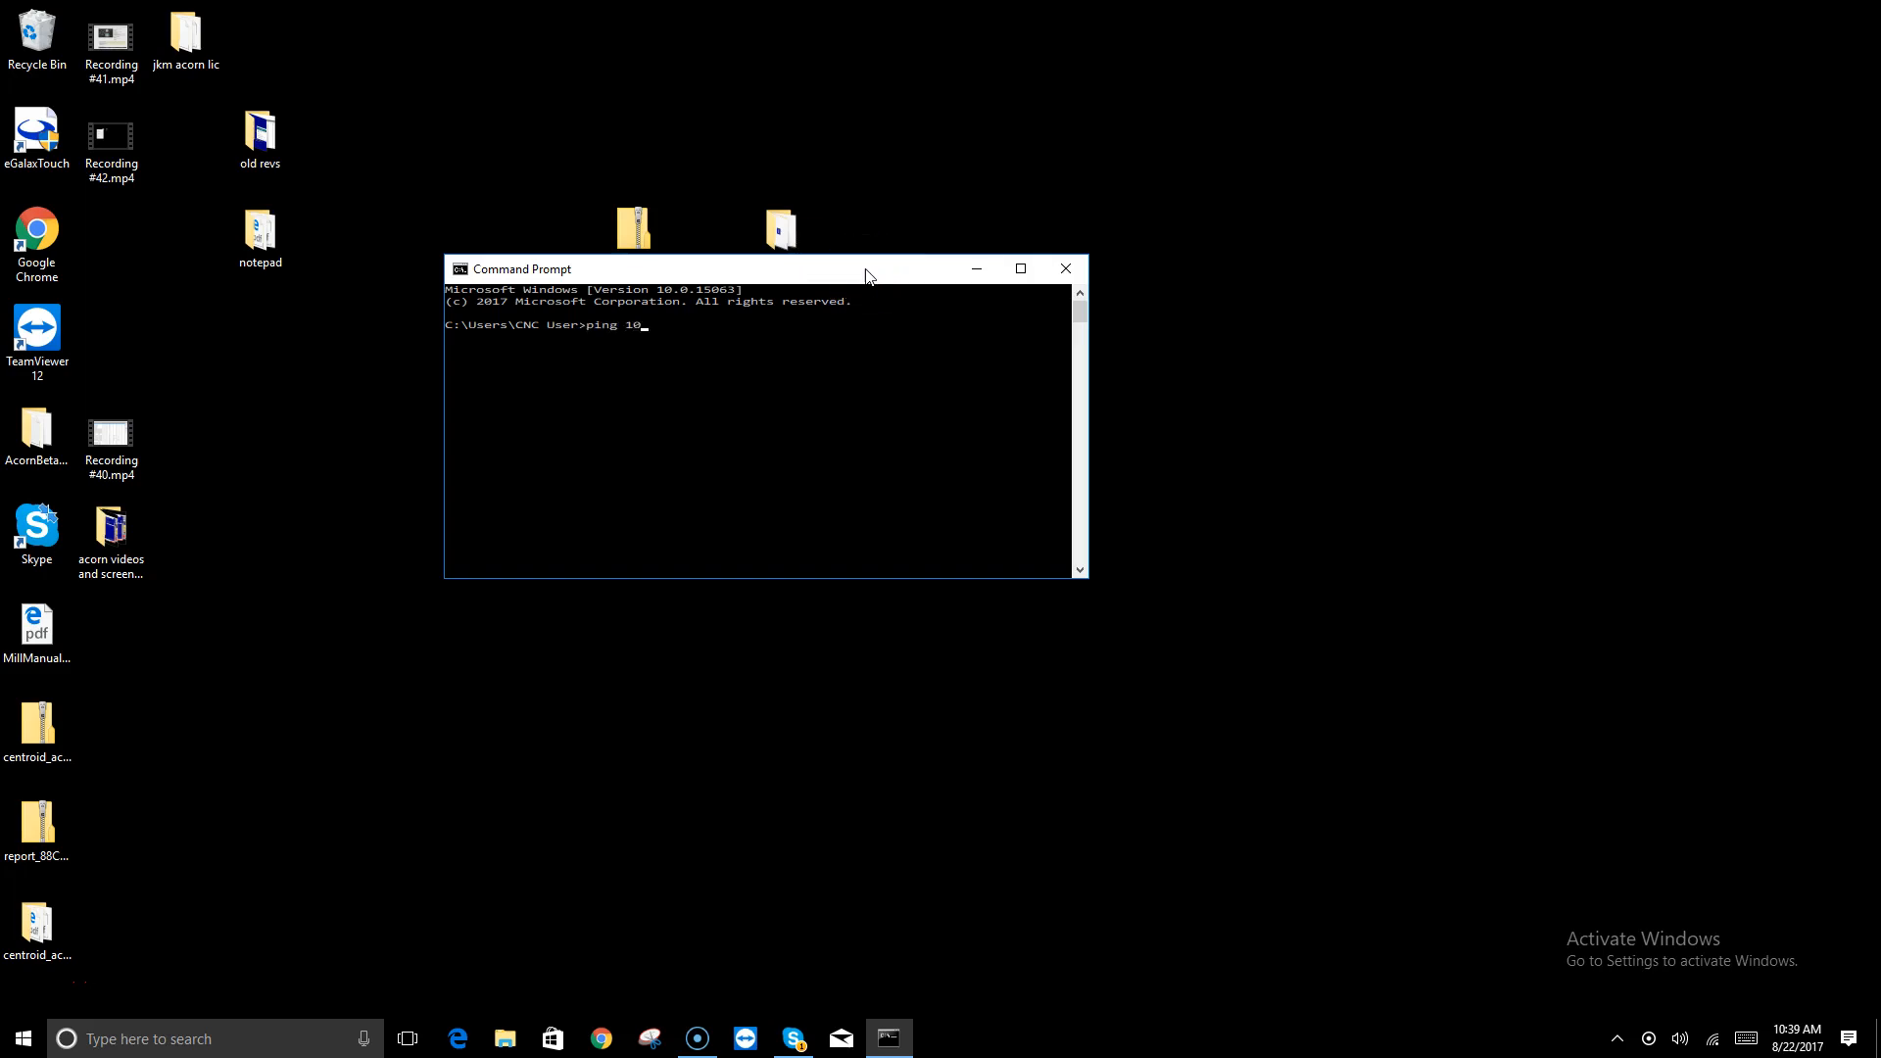
{"action": "type", "text": ".168"}
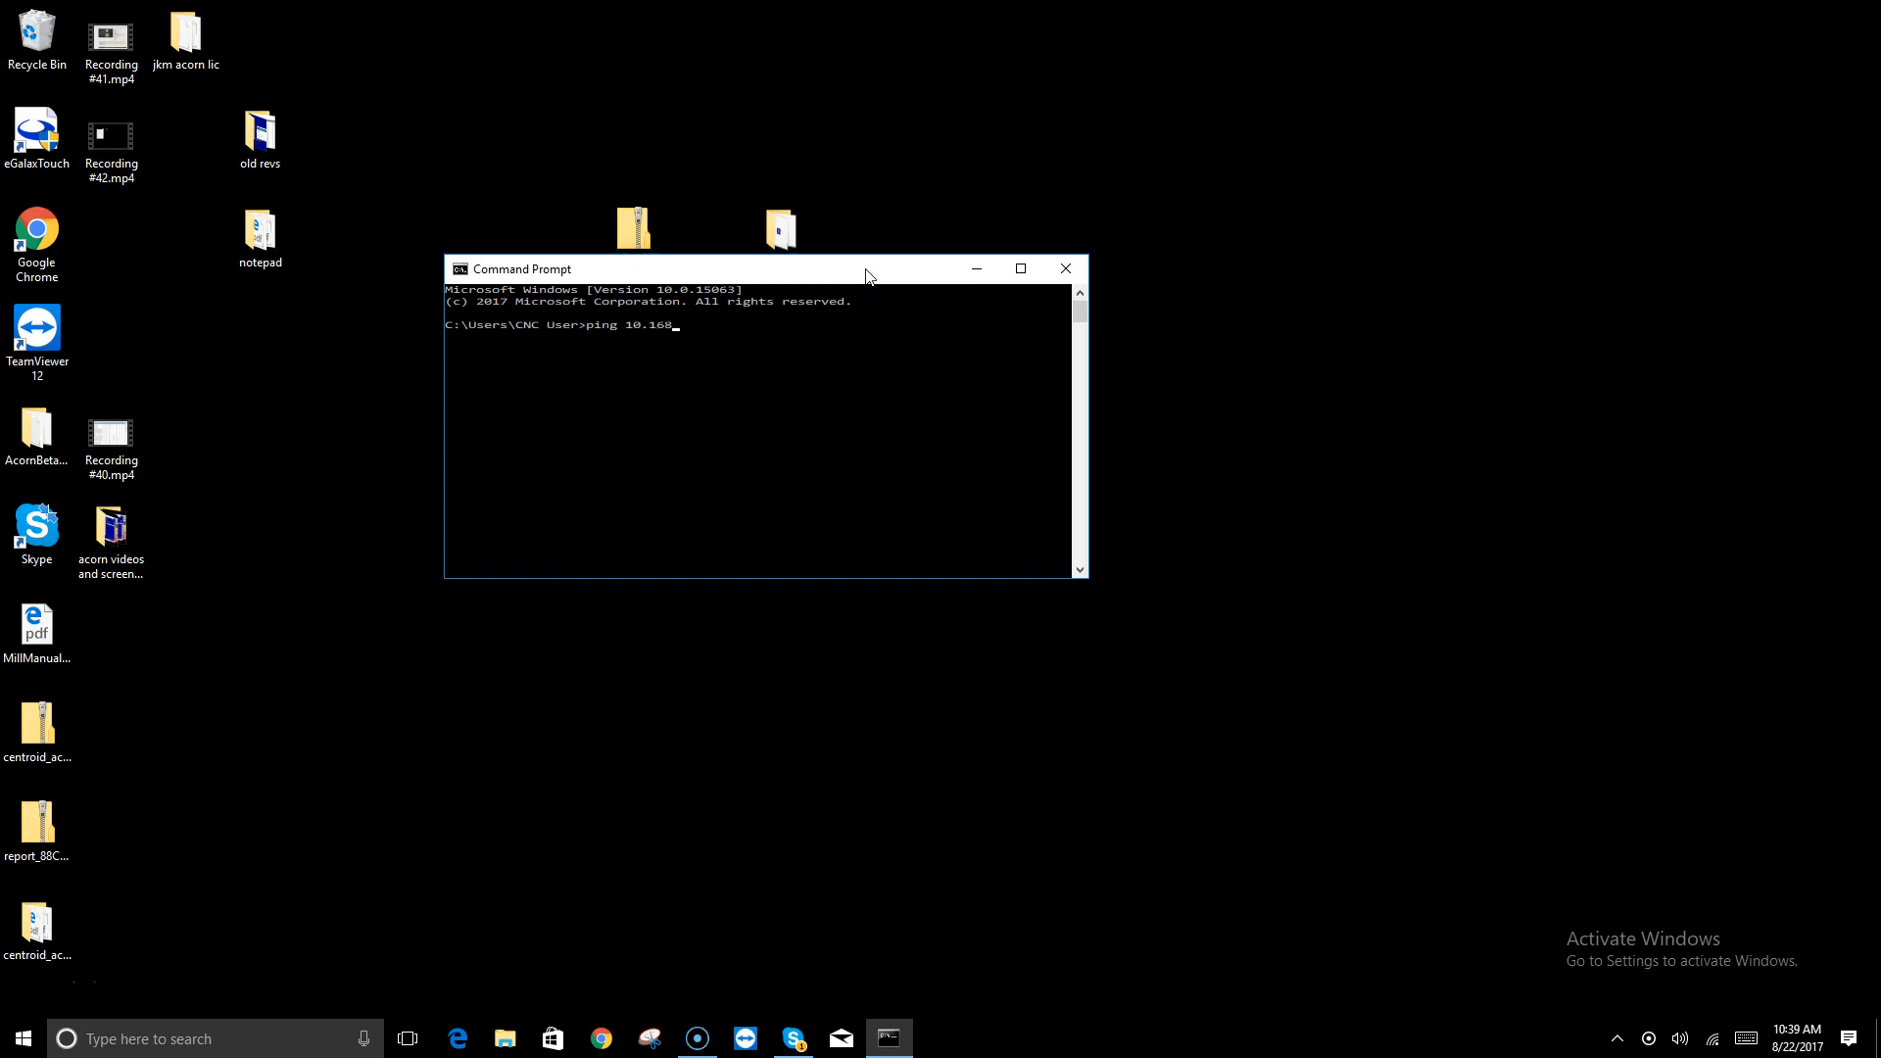
{"action": "type", "text": ".41"}
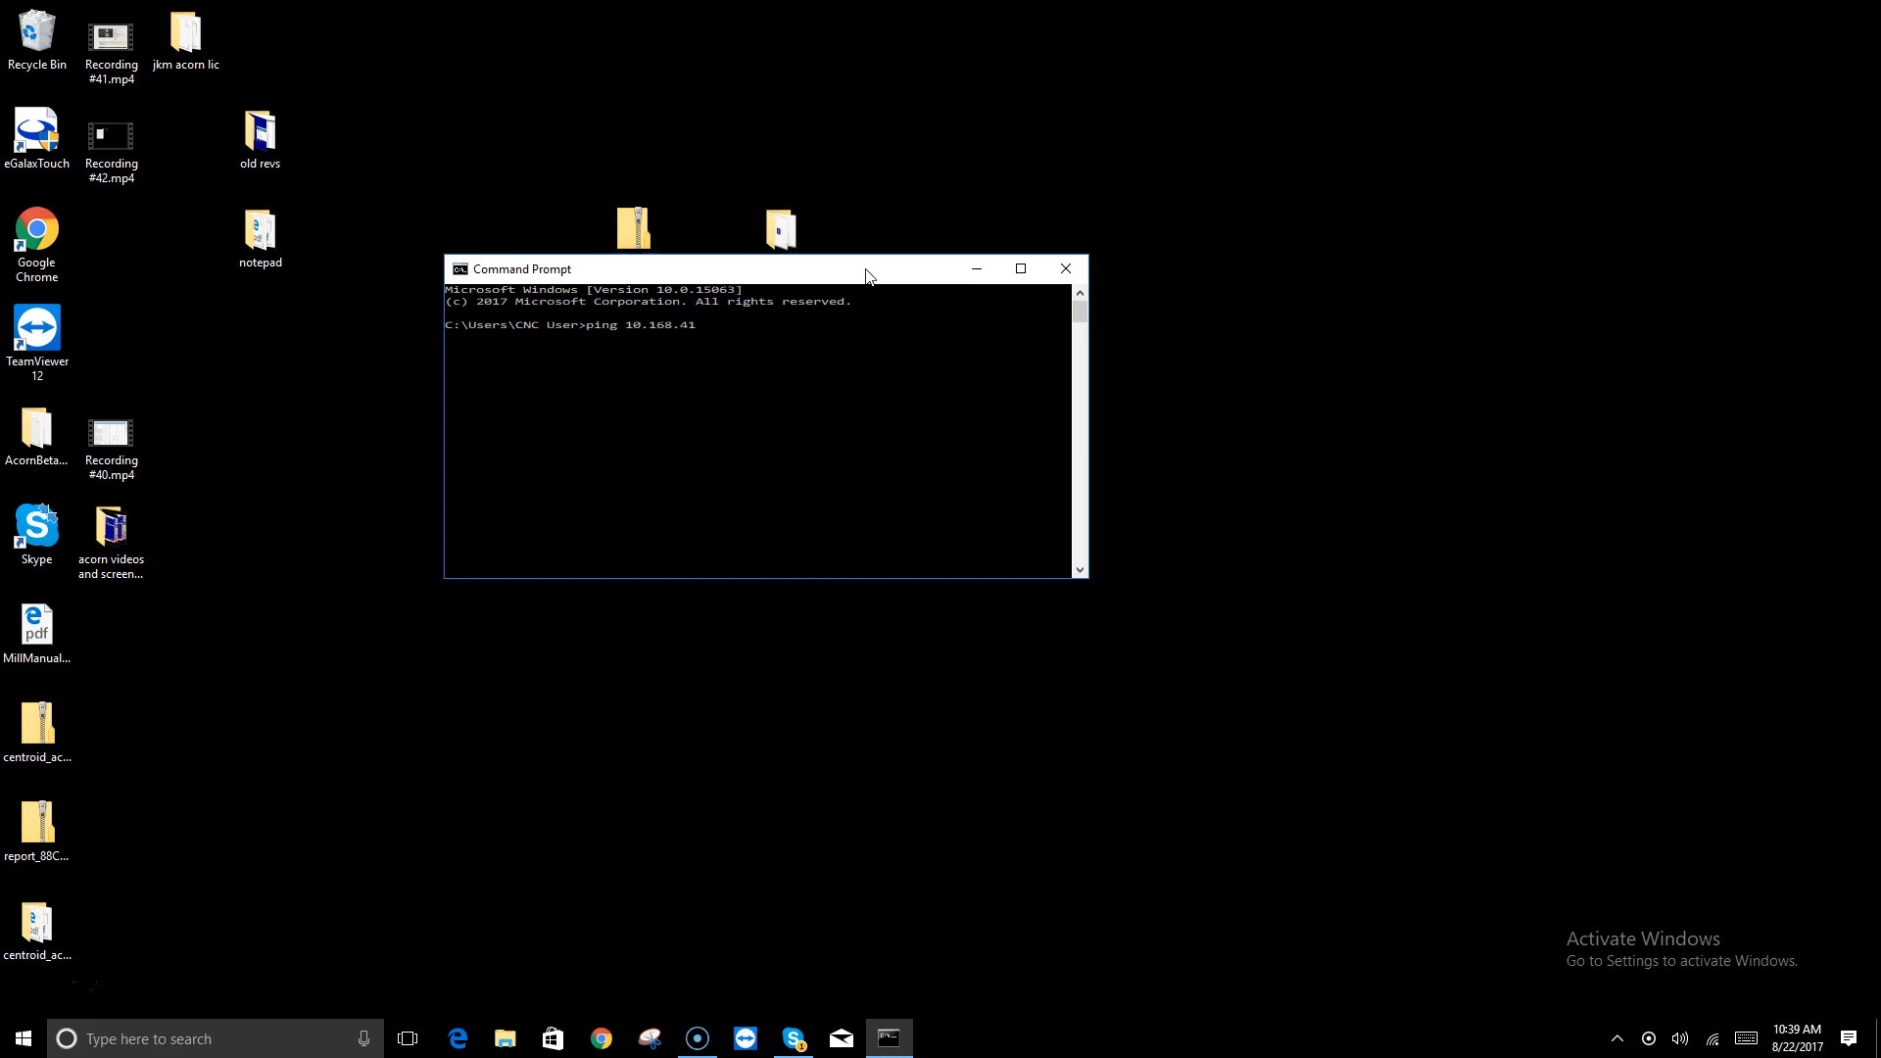
{"action": "type", "text": ".1"}
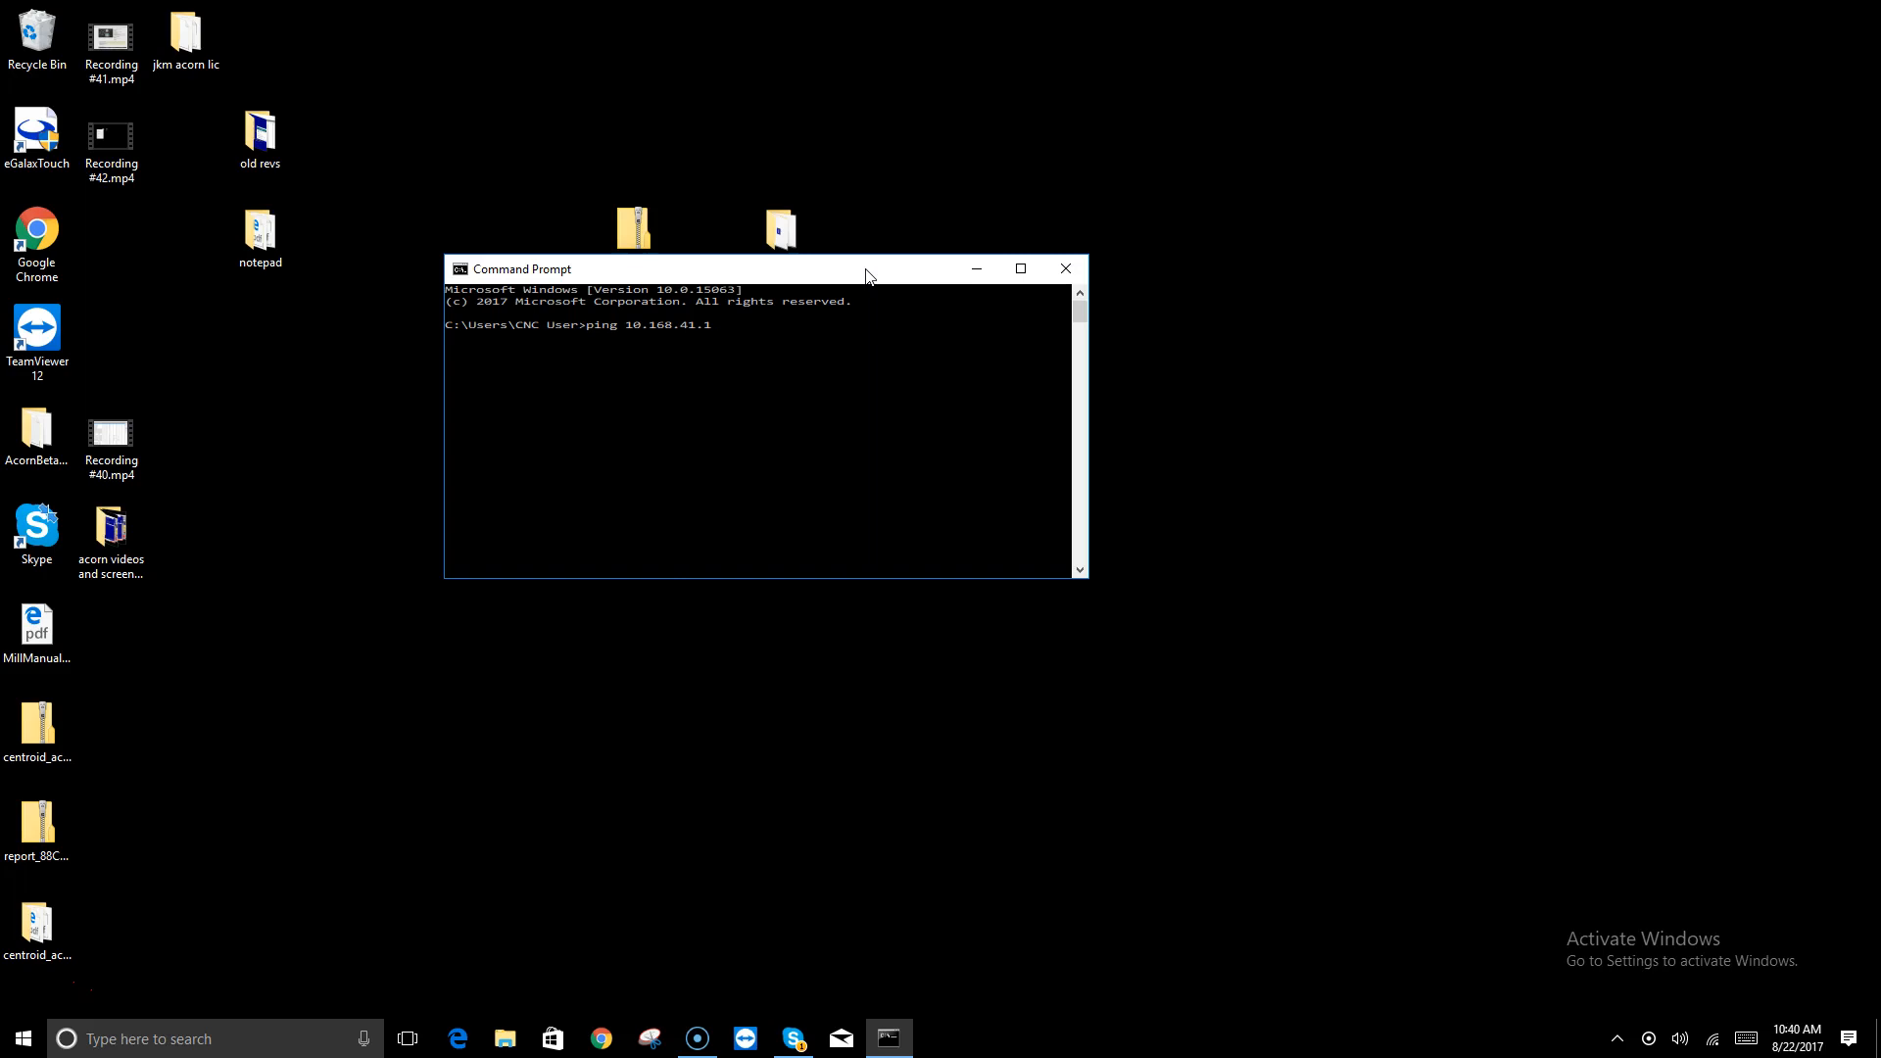
{"action": "key", "text": "enter"}
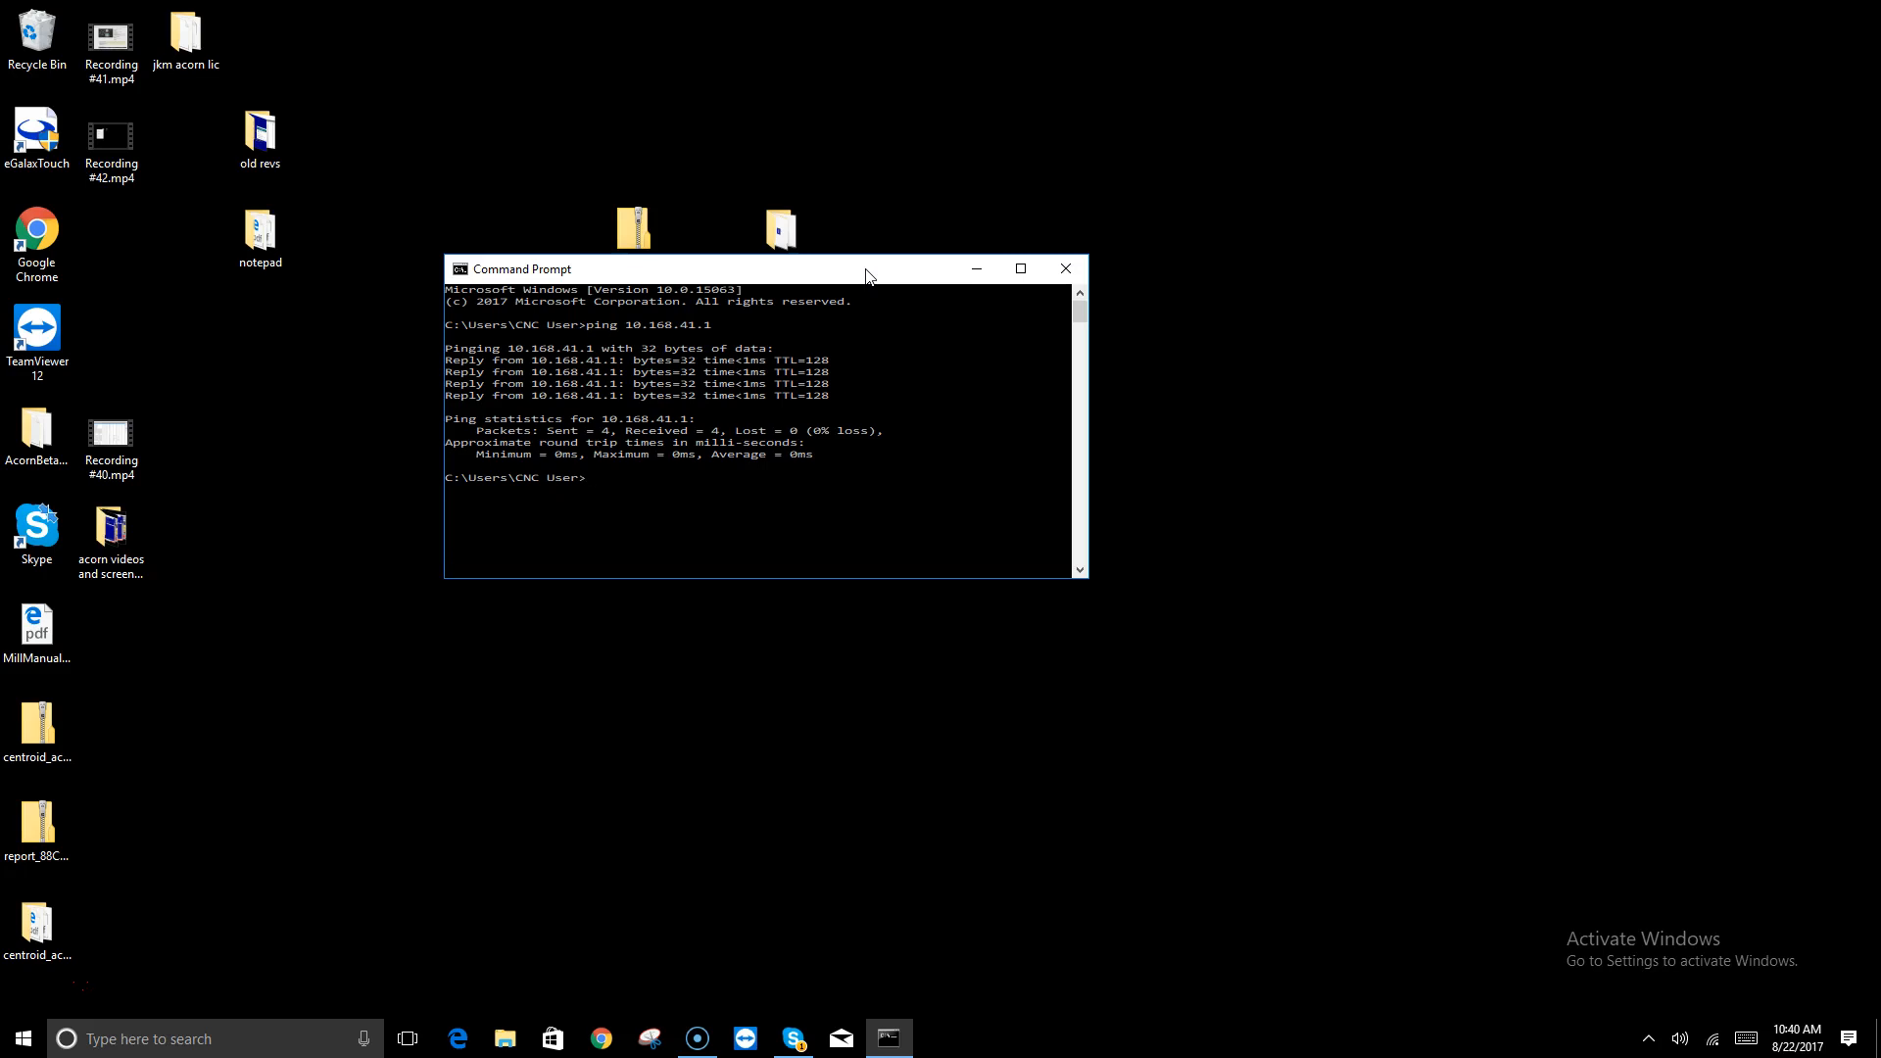
Recall 'ping 10.168.41.1' and trim it to 'ping 10.168.41.' for the next address
{"action": "type", "text": "ping 10.168.41.1"}
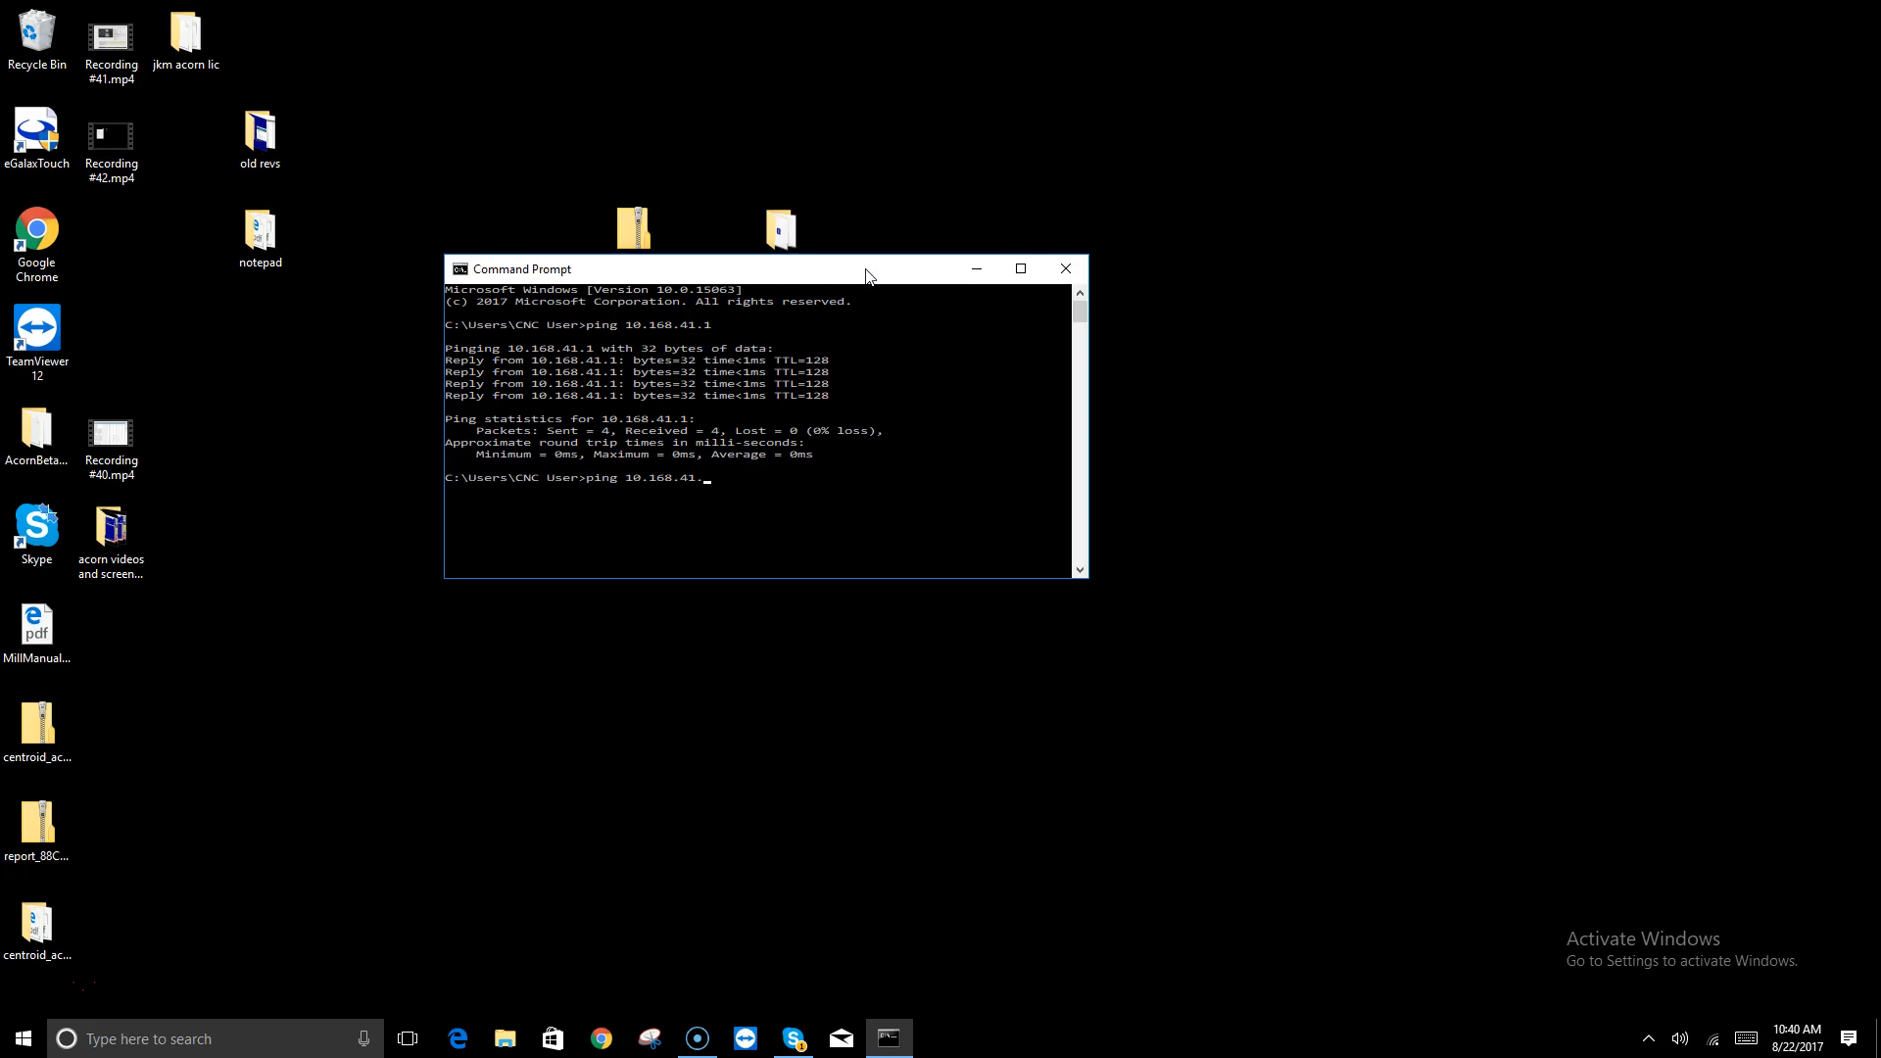
Complete the address as 10.168.41.2 and ping the Acorn board
{"action": "type", "text": "2"}
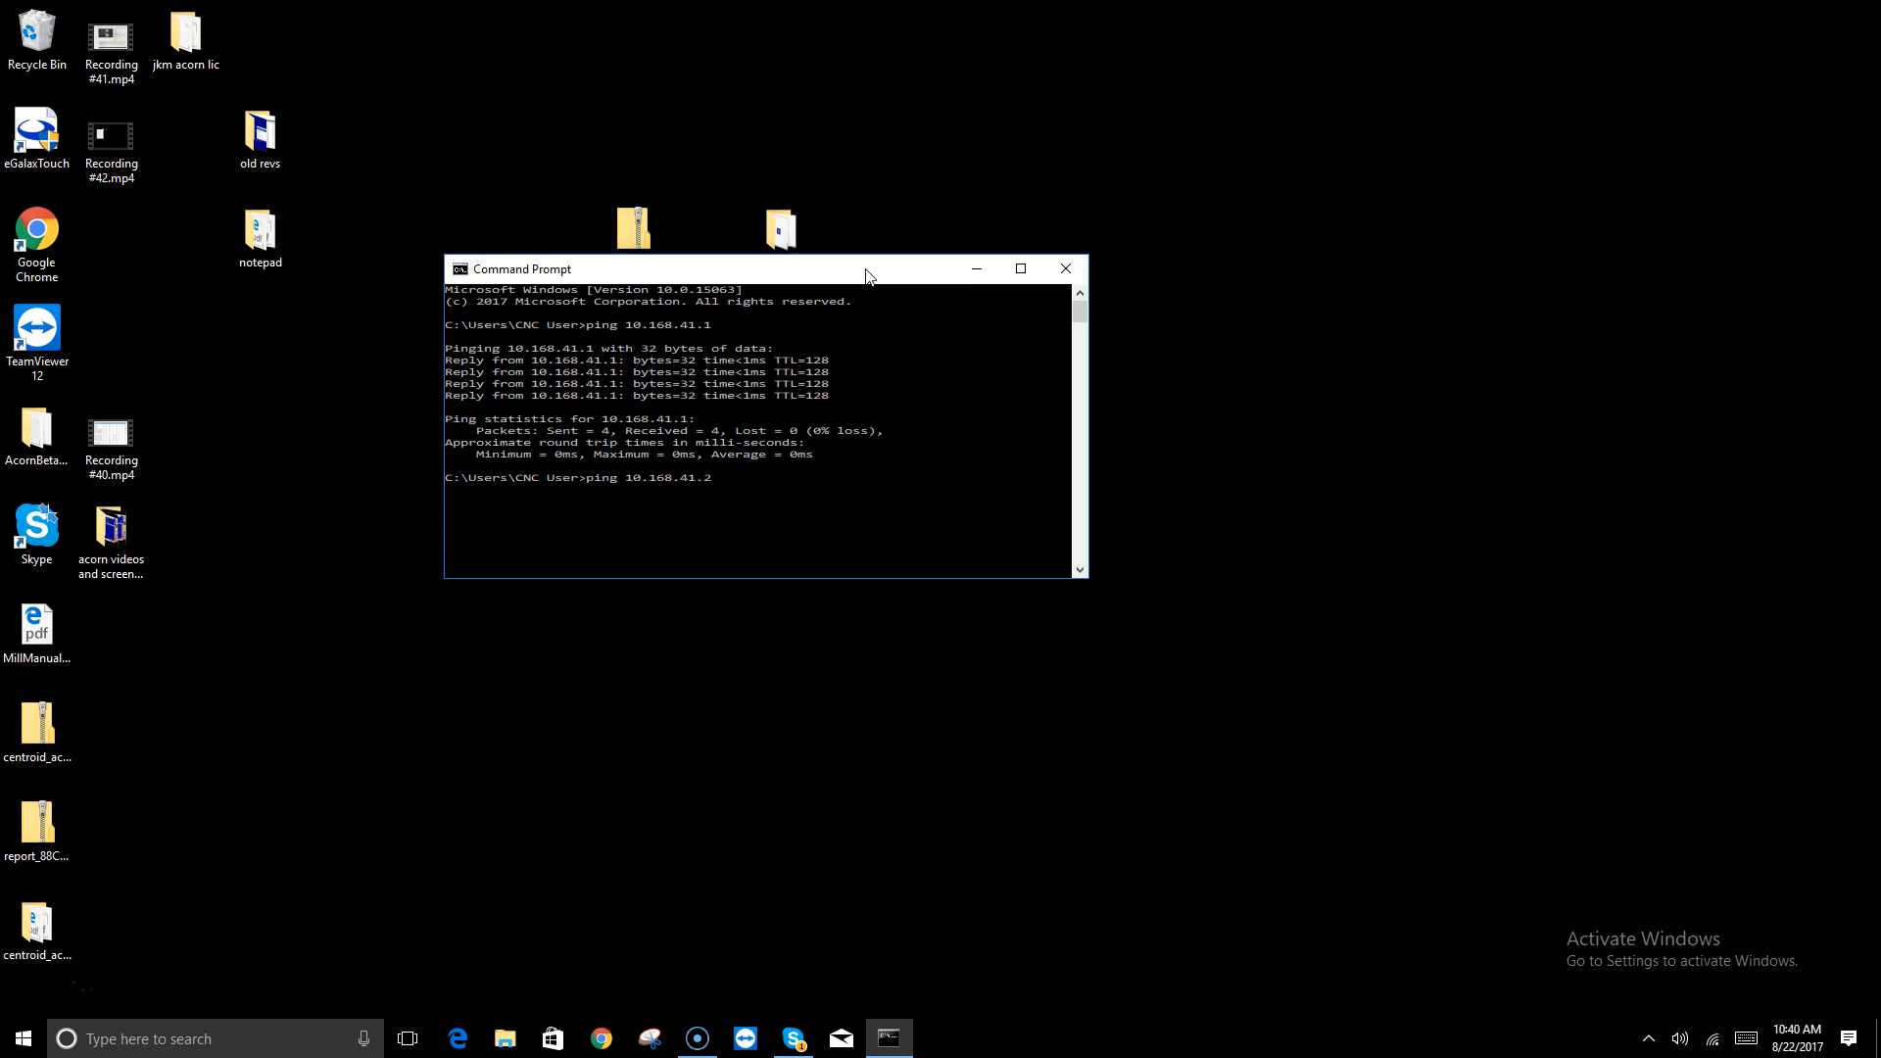
{"action": "key", "text": "Enter"}
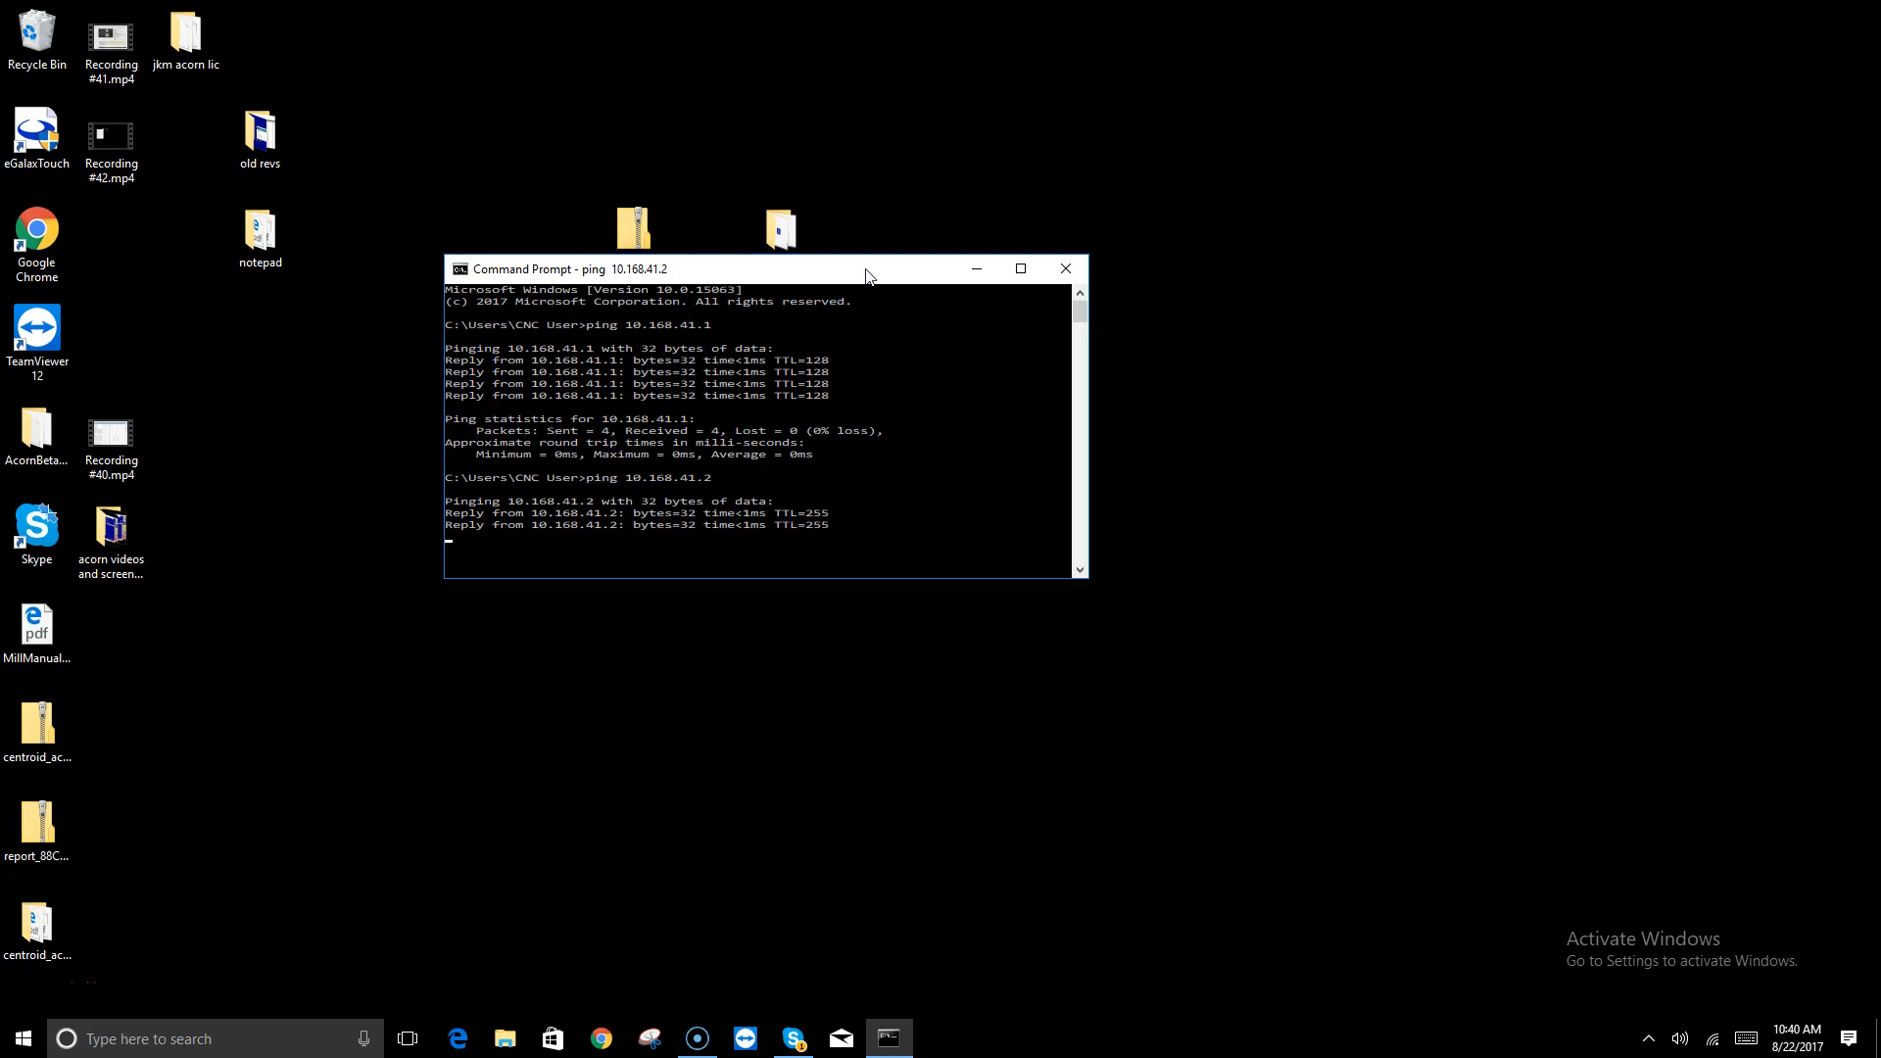